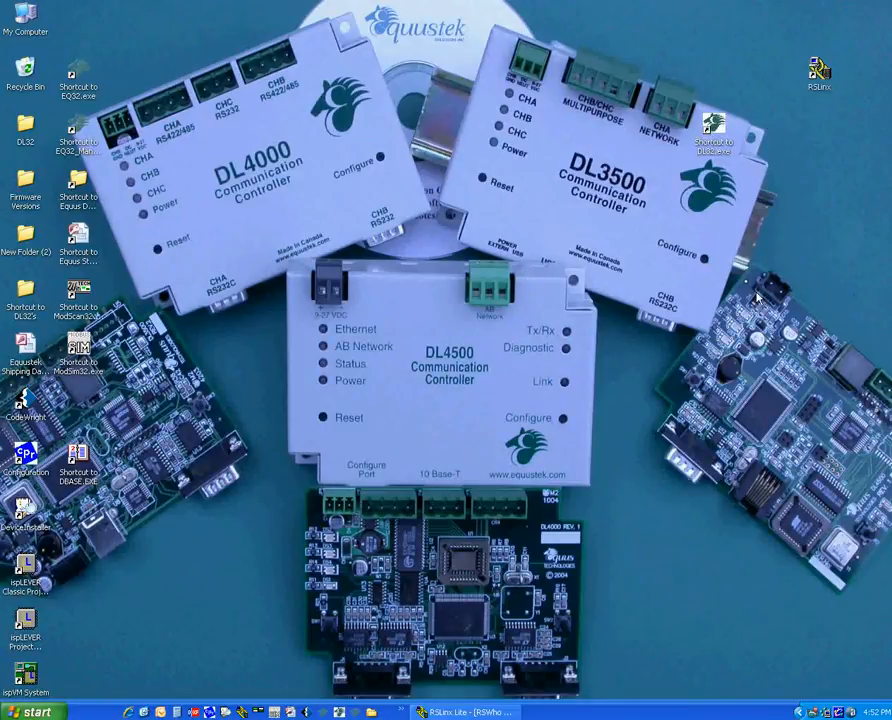
pyautogui.moveTo(650, 292)
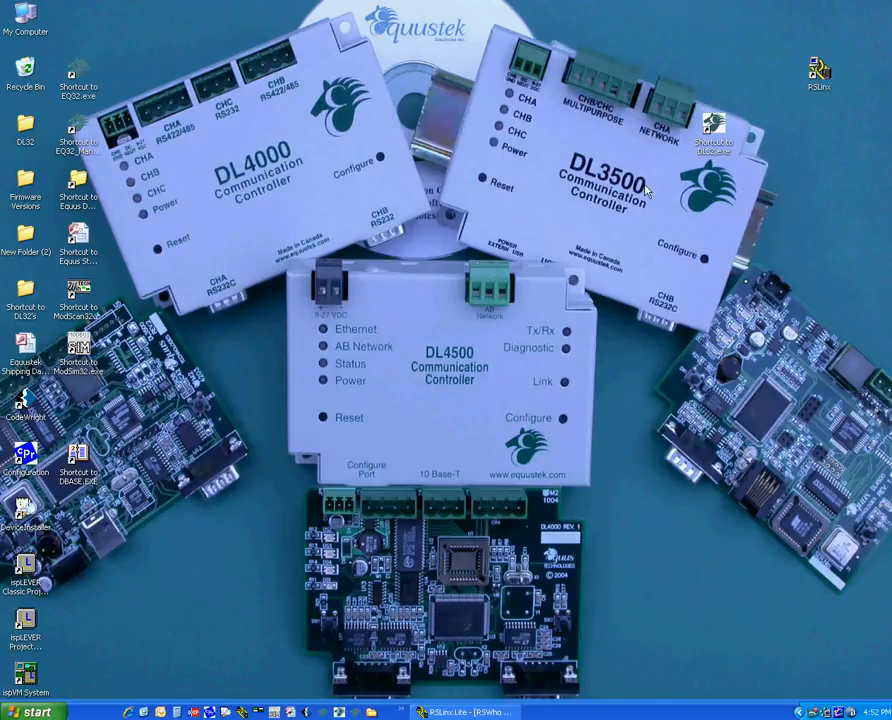
pyautogui.moveTo(598, 431)
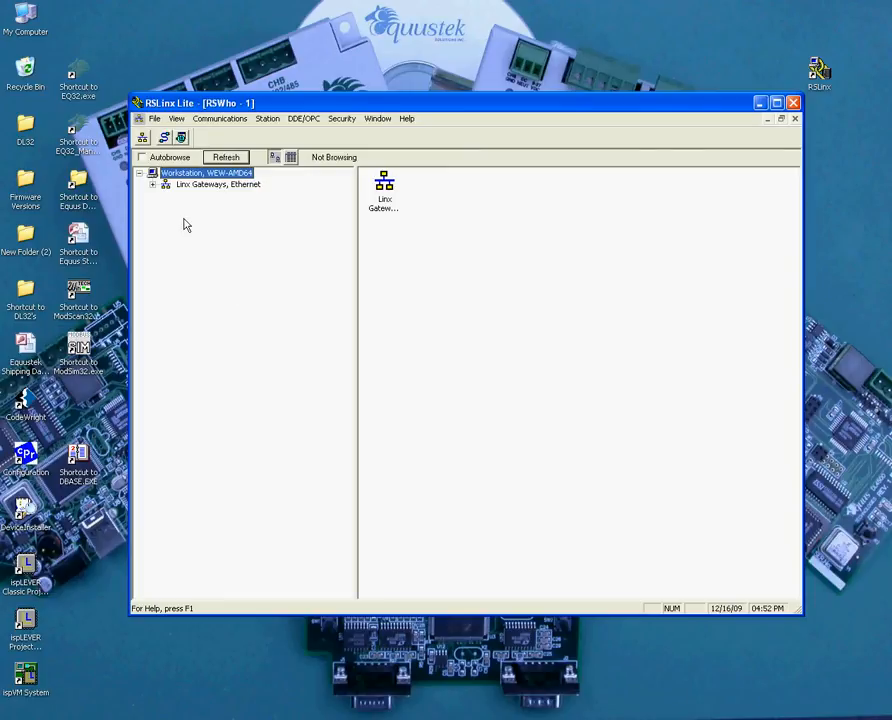
pyautogui.moveTo(165, 137)
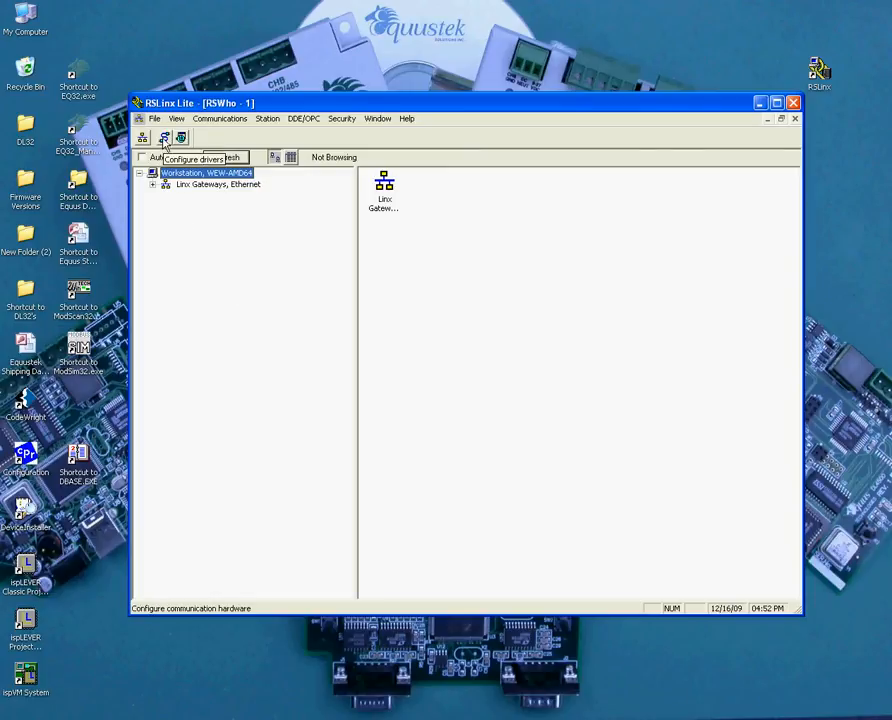
# - Add an RS-232 DF1 devices driver, keeping the default name AB_DF1-1
pyautogui.click(165, 137)
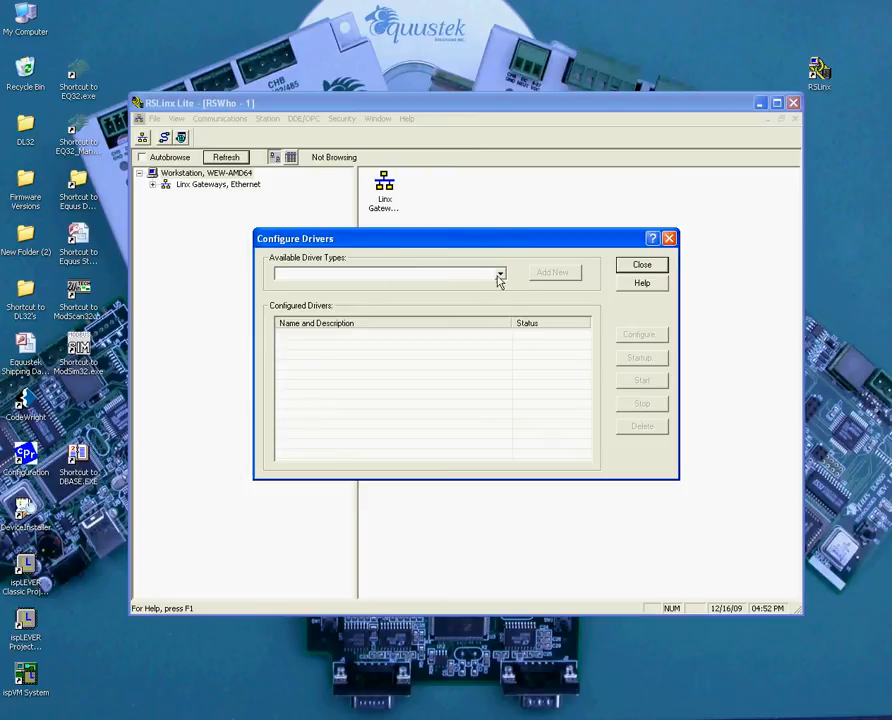
pyautogui.click(499, 274)
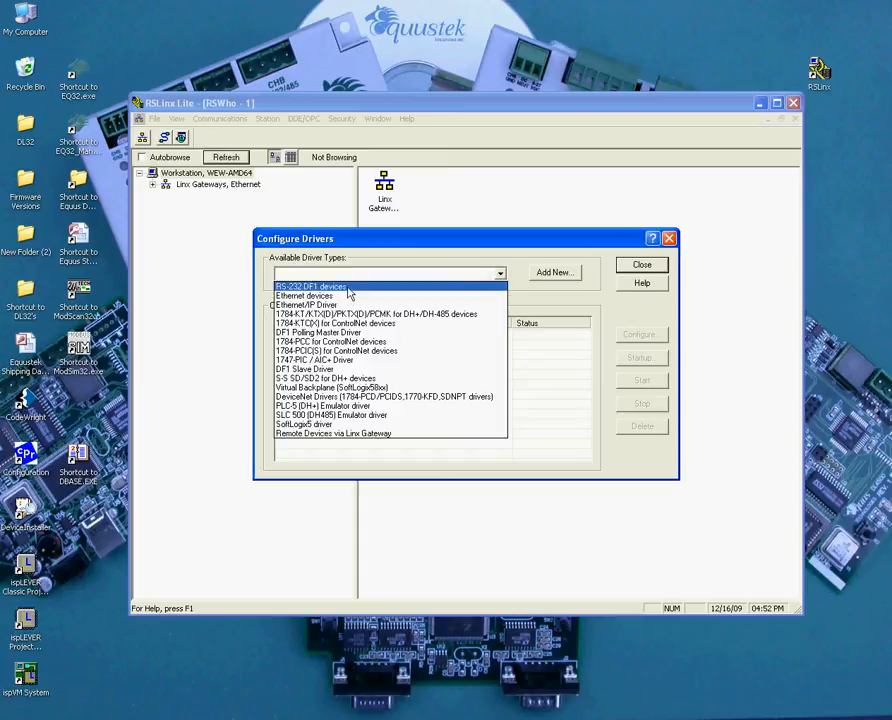
pyautogui.click(320, 287)
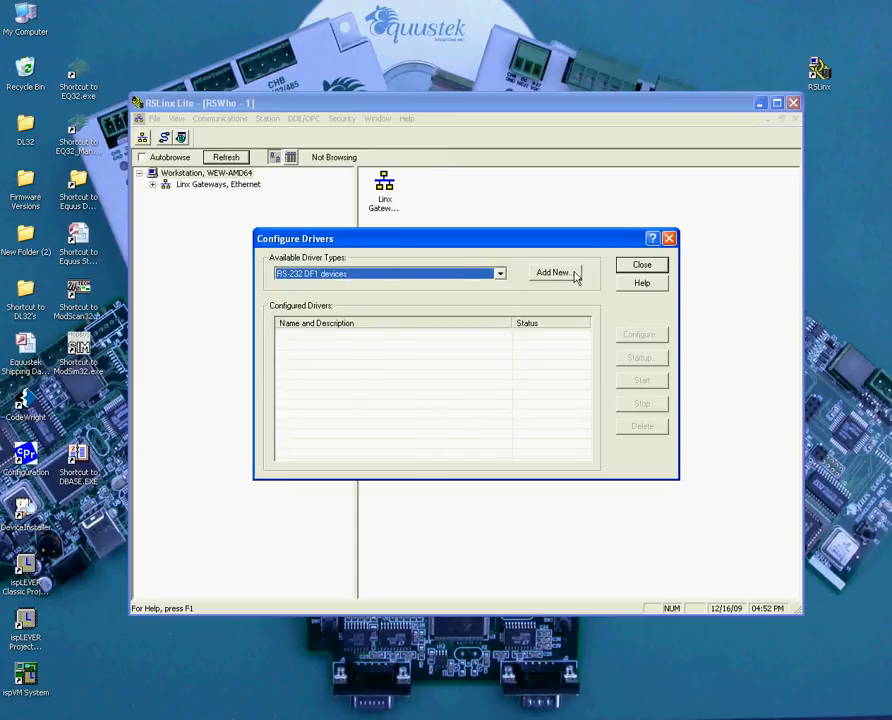
pyautogui.click(554, 272)
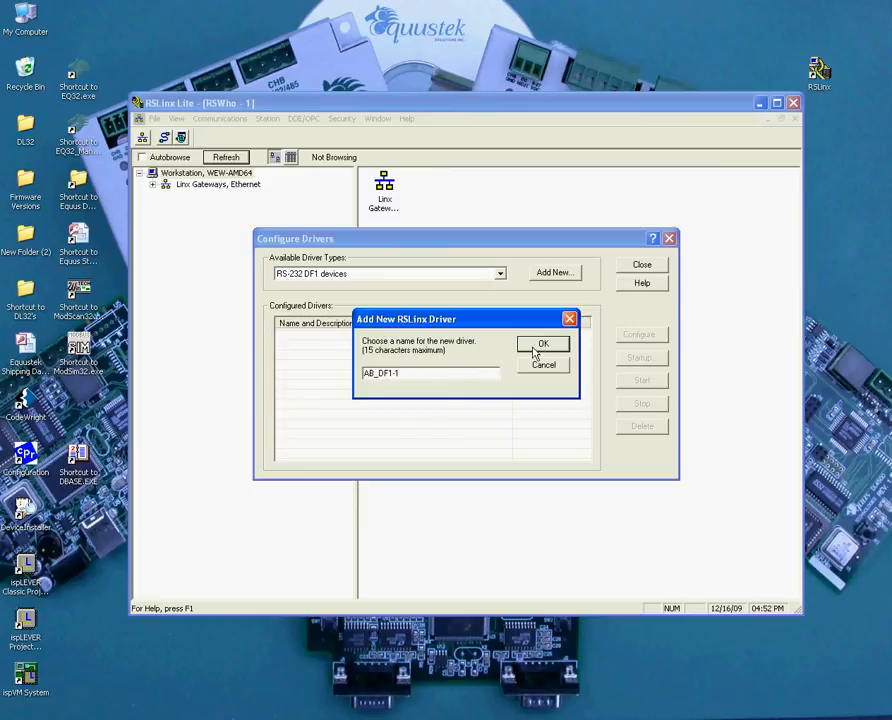
pyautogui.click(543, 344)
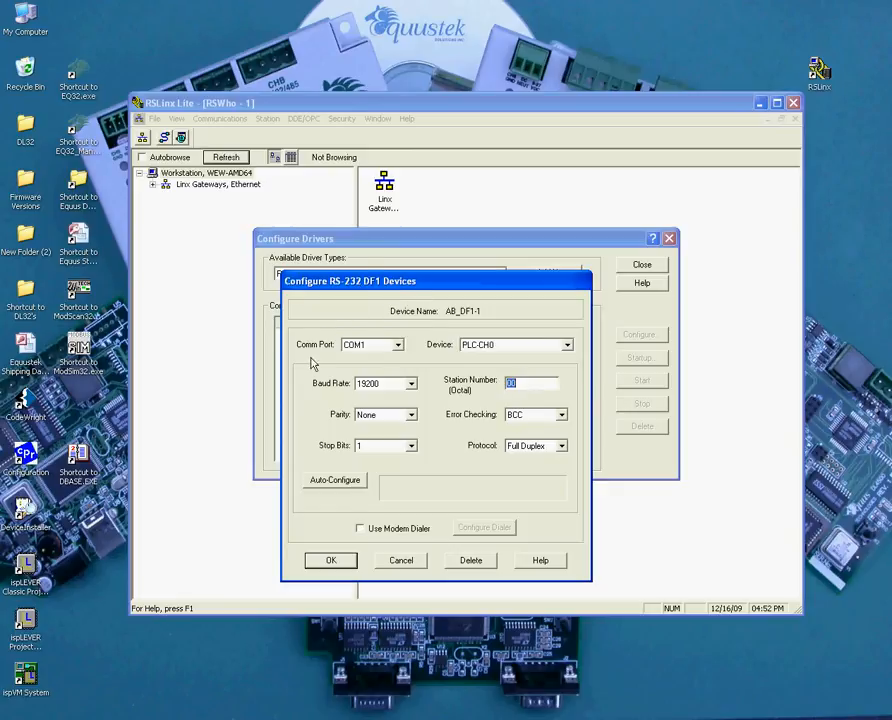
pyautogui.moveTo(295, 355)
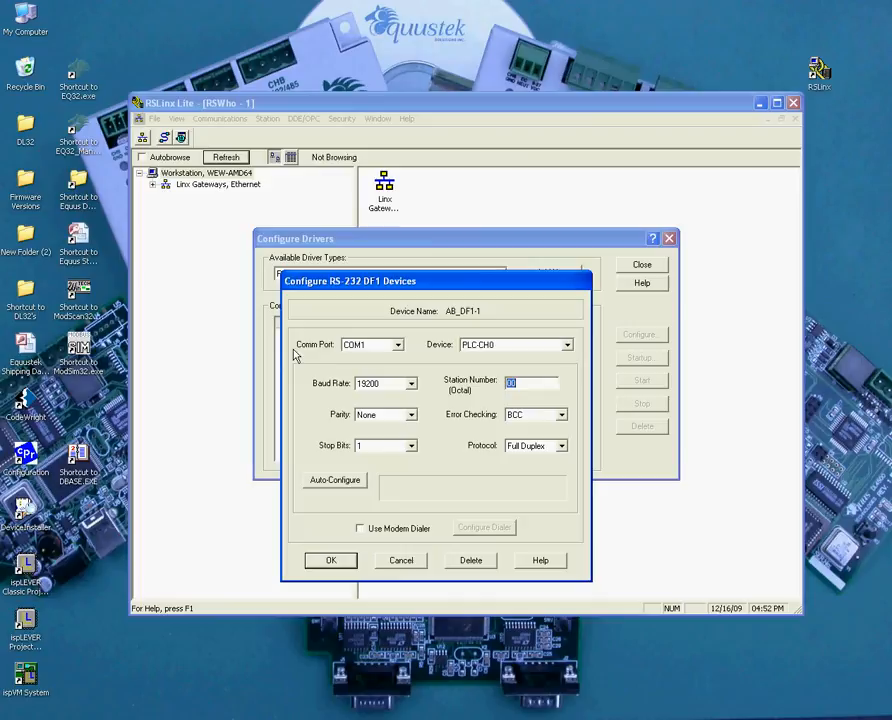
# - Configure the driver for COM1, 1770-KF2/1785-KE/SCANport device, and 9600 baud
pyautogui.click(398, 344)
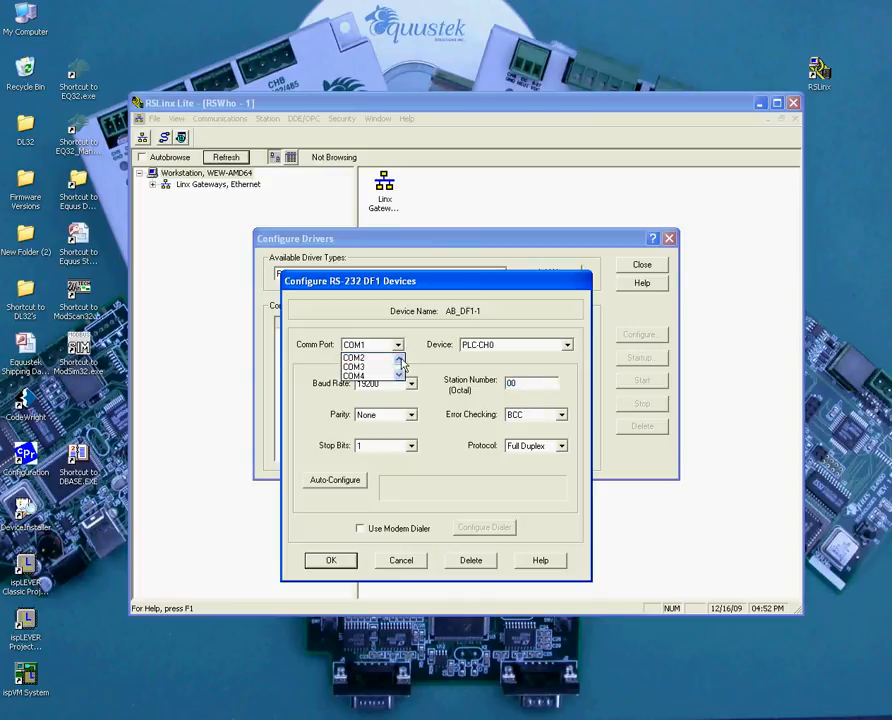
pyautogui.click(355, 344)
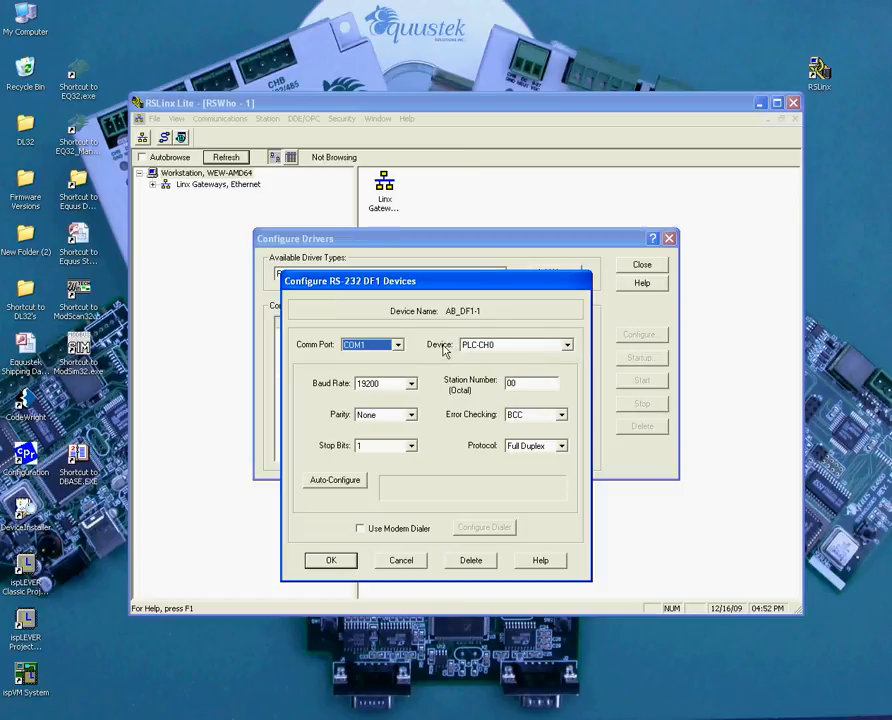
pyautogui.click(568, 344)
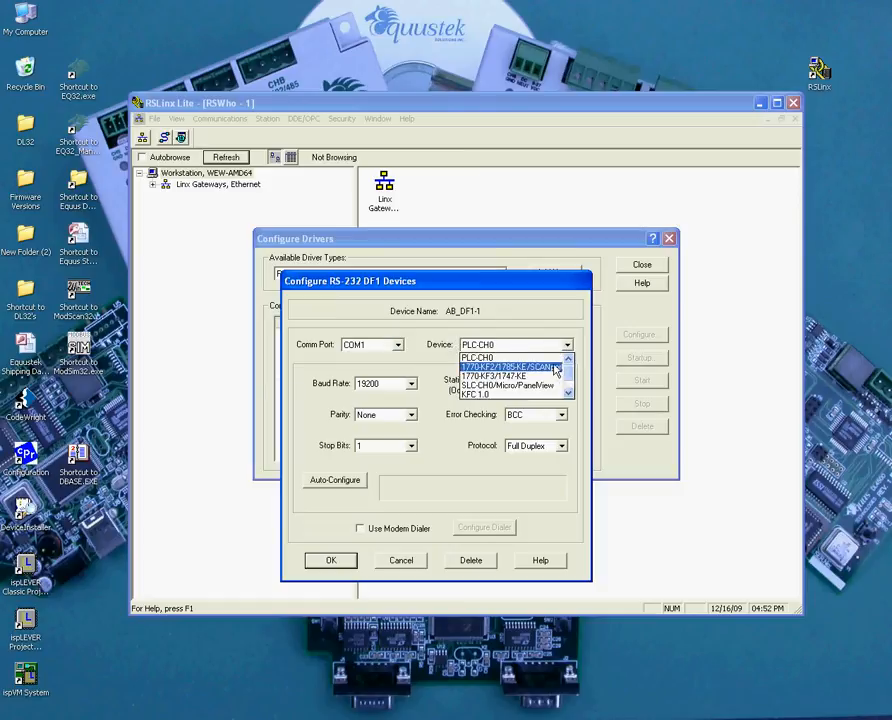
pyautogui.click(512, 366)
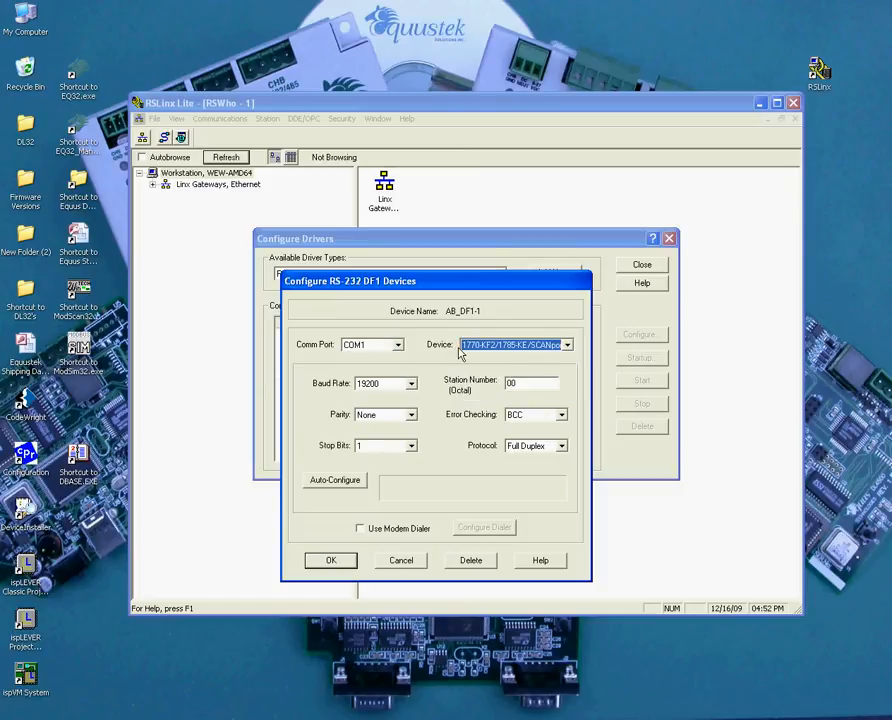
pyautogui.moveTo(382, 372)
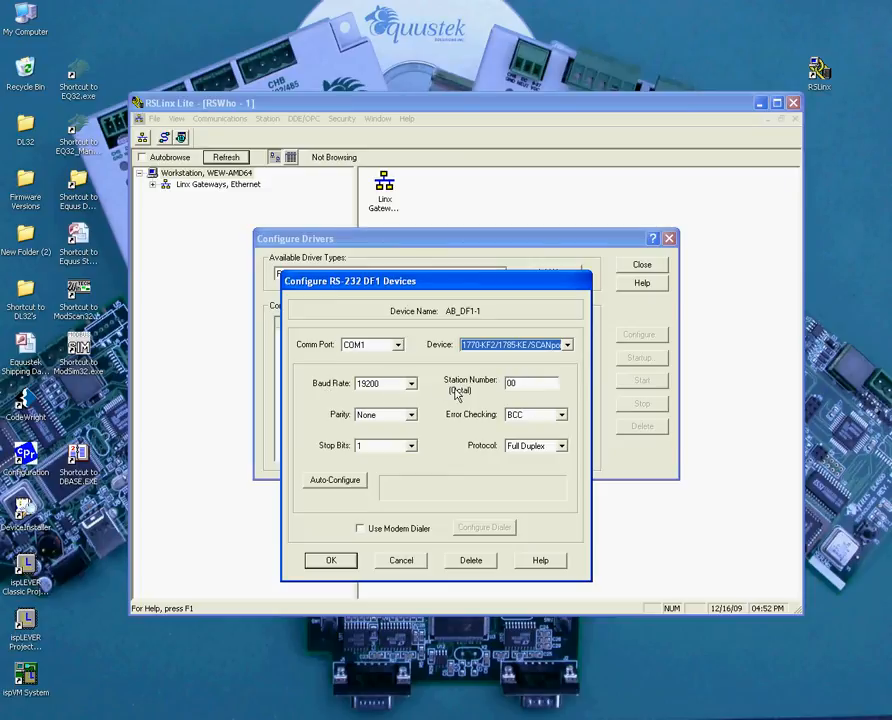
pyautogui.moveTo(480, 424)
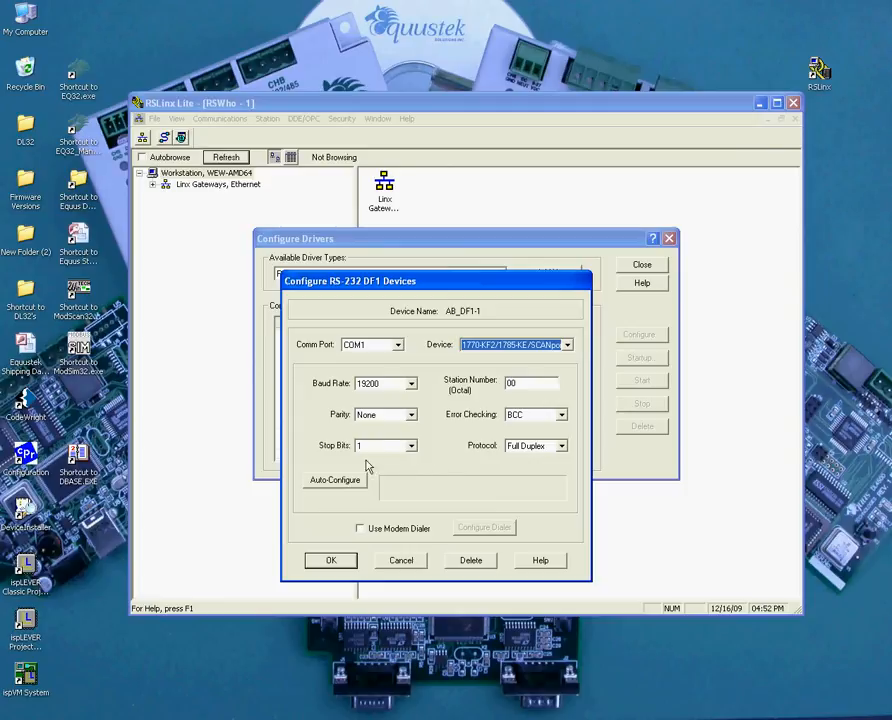
pyautogui.click(408, 384)
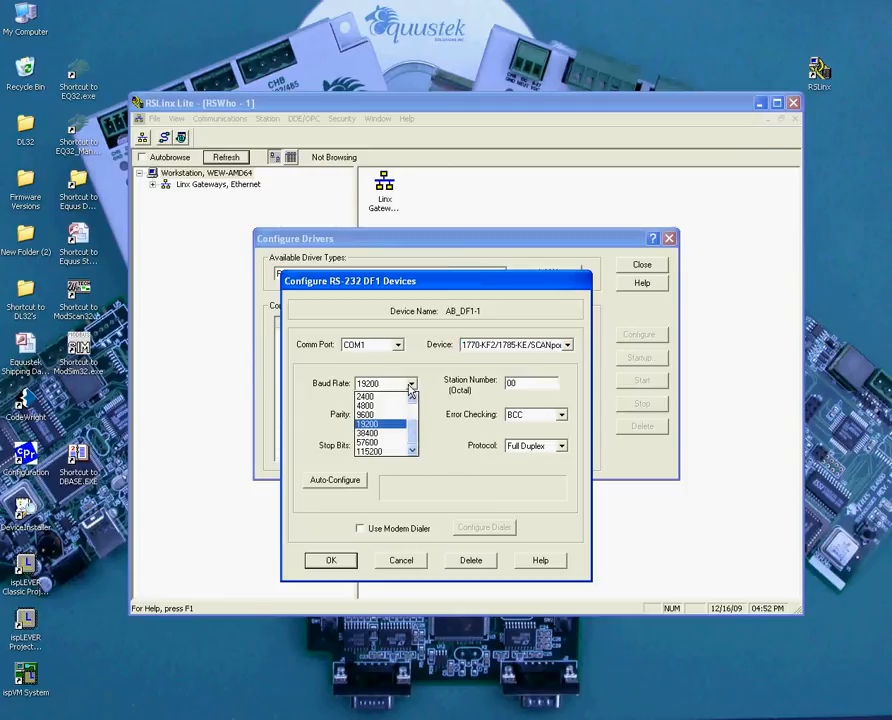
pyautogui.click(367, 409)
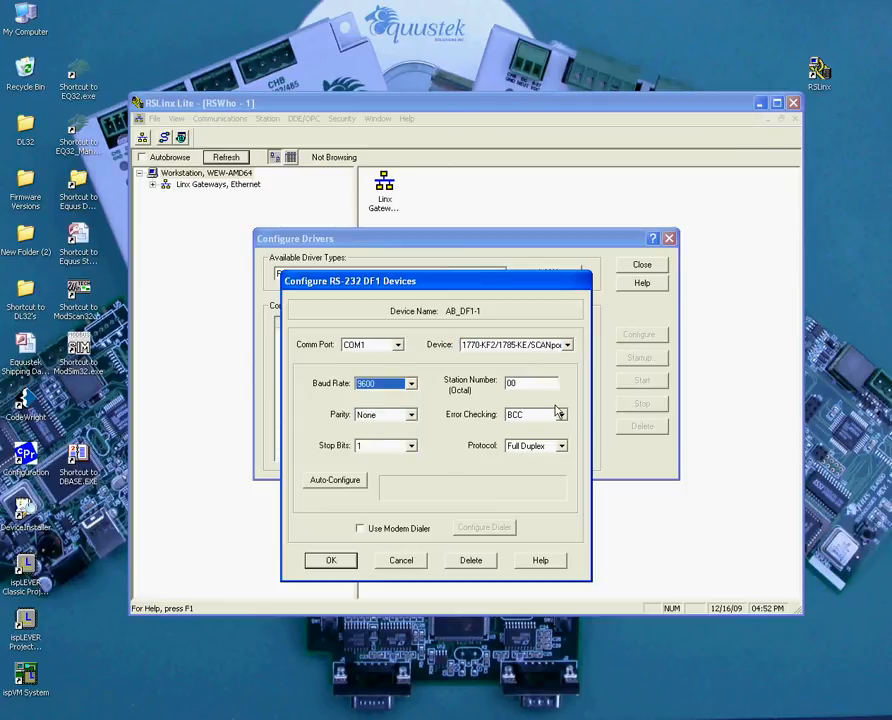
pyautogui.moveTo(535, 400)
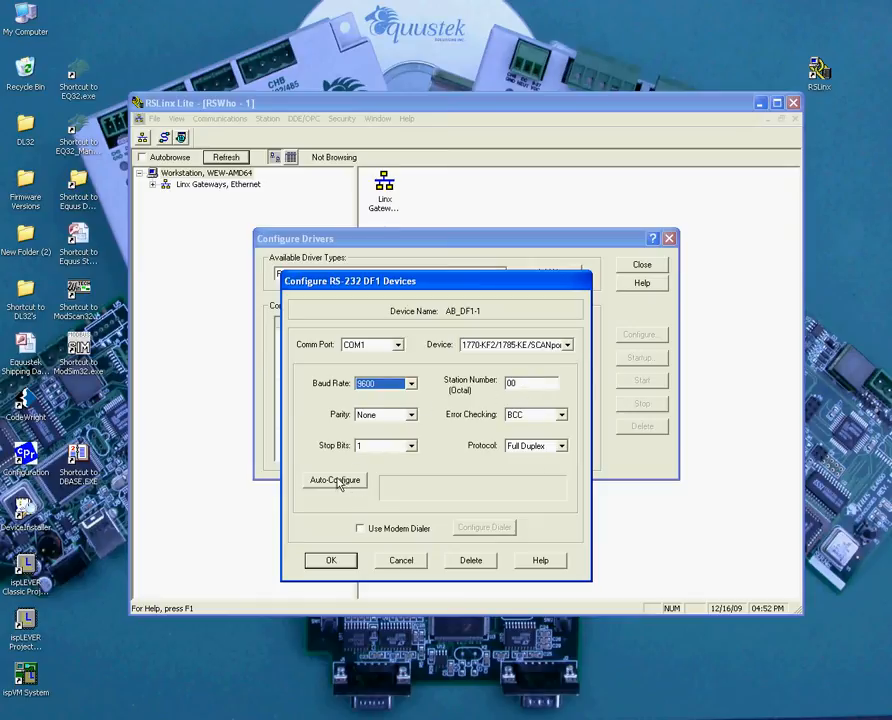
# - Auto-configure the AB_DF1-1 link to station 22 and save to start the driver
pyautogui.click(334, 480)
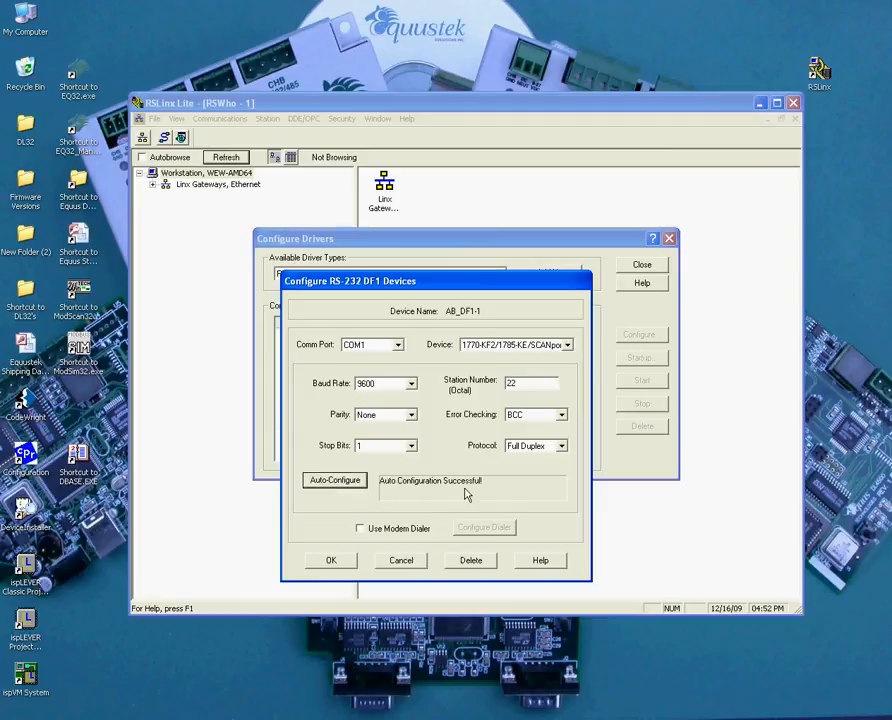
pyautogui.moveTo(347, 360)
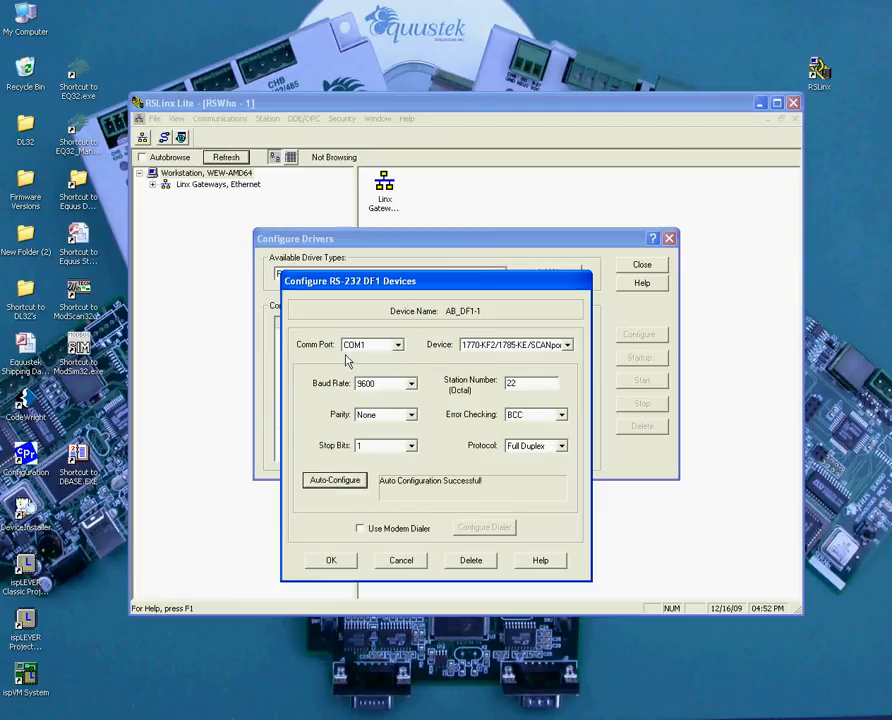
pyautogui.moveTo(305, 476)
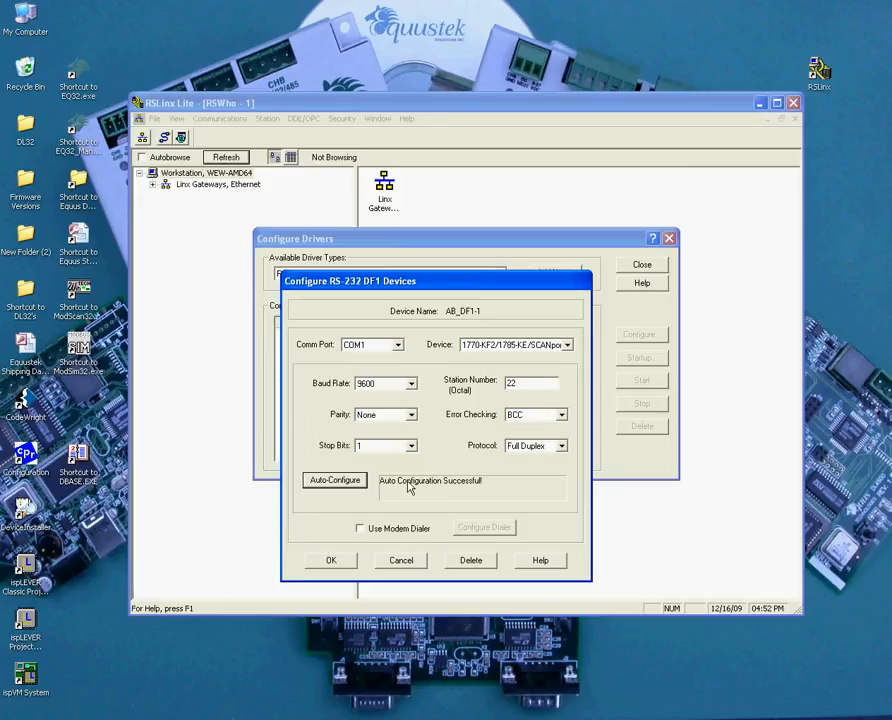
pyautogui.click(331, 560)
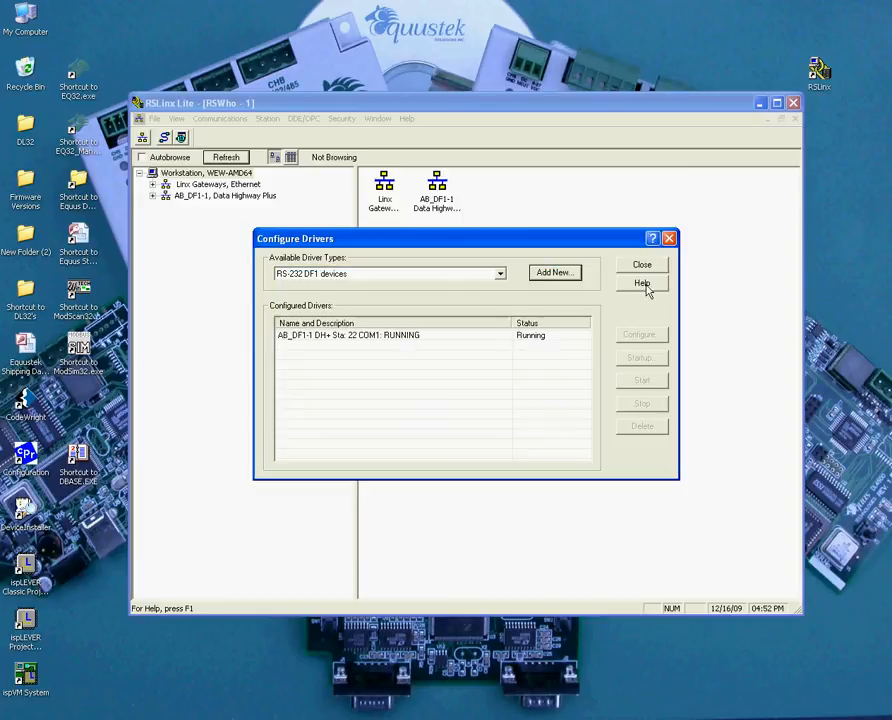
# - Close Configure Drivers and enable Autobrowse to find nodes 22, 05 DHRIO, and 06 TESTING
pyautogui.click(641, 264)
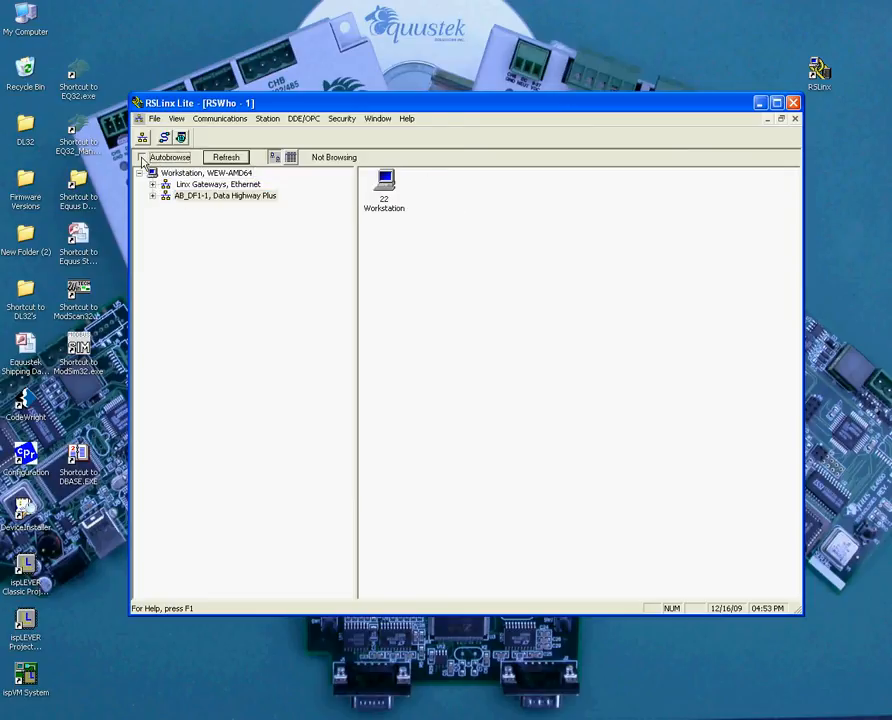
pyautogui.click(142, 157)
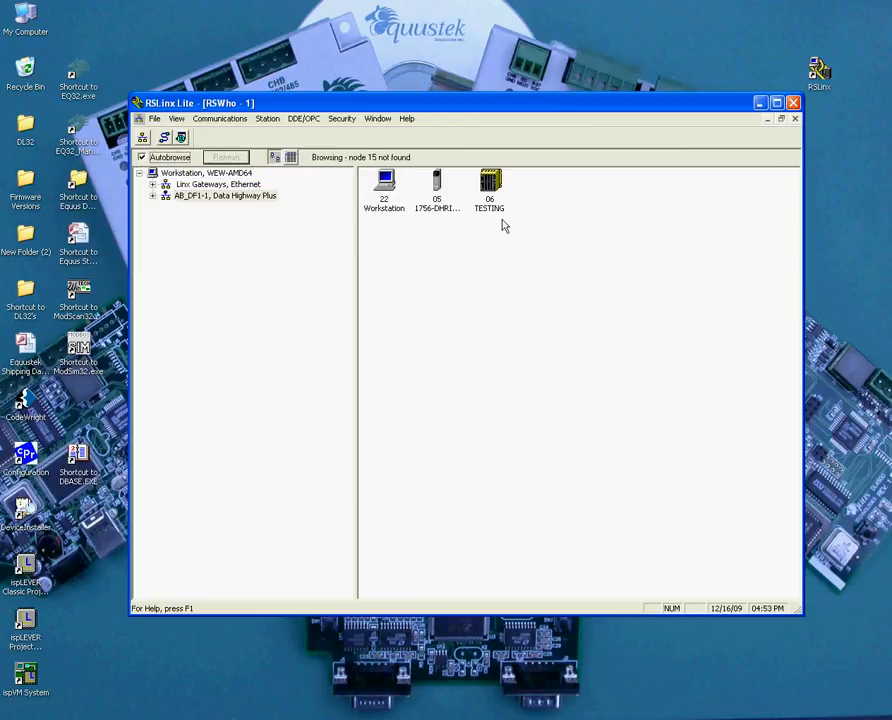